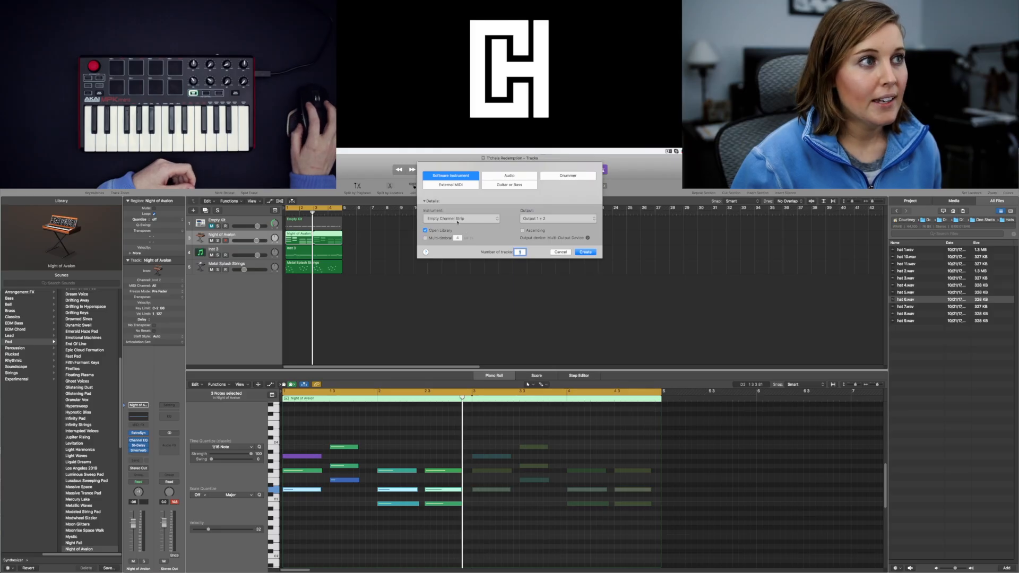
Create a new Software Instrument track with an Empty Channel Strip
click(462, 218)
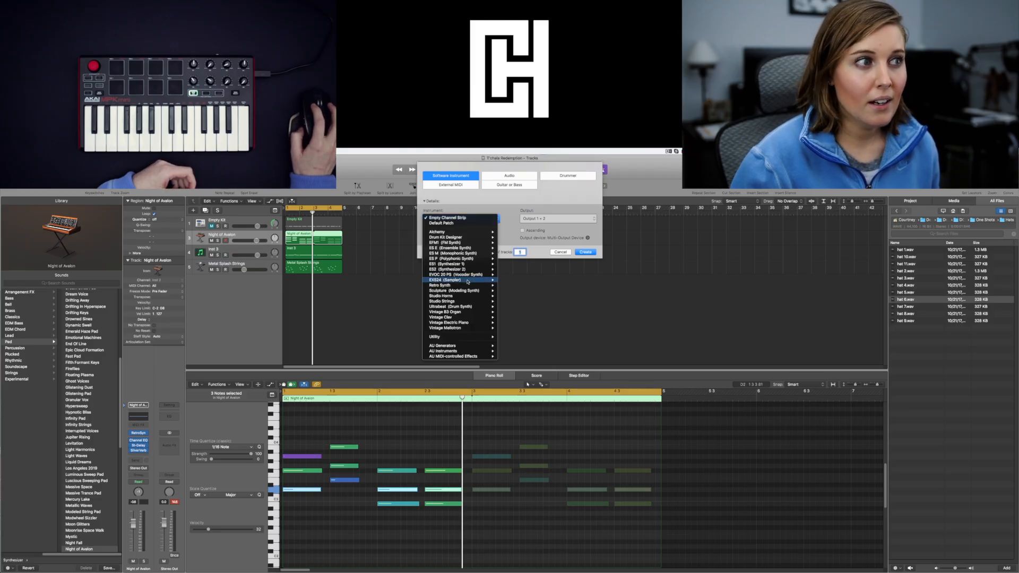
mouse_move(475, 217)
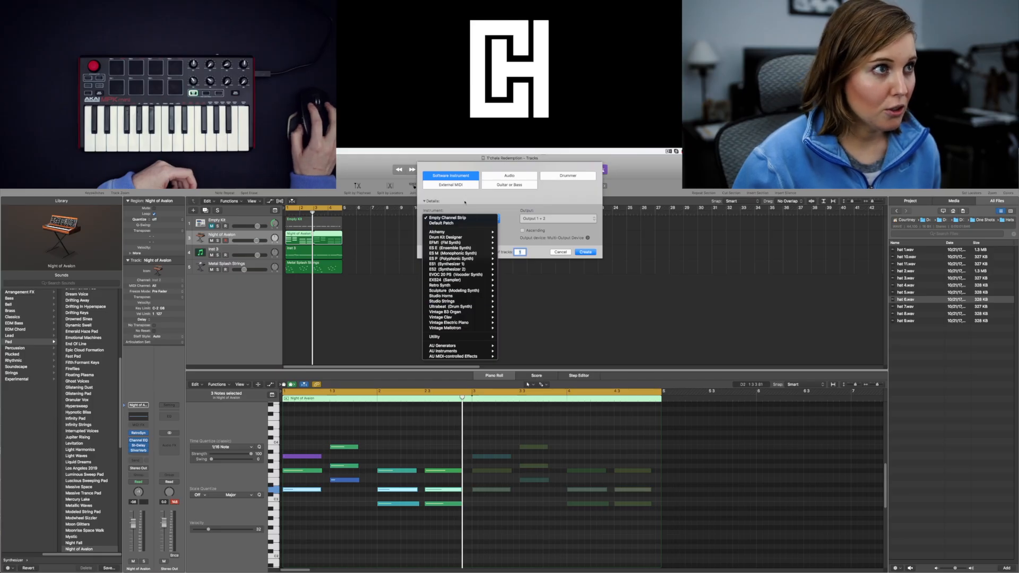
click(437, 218)
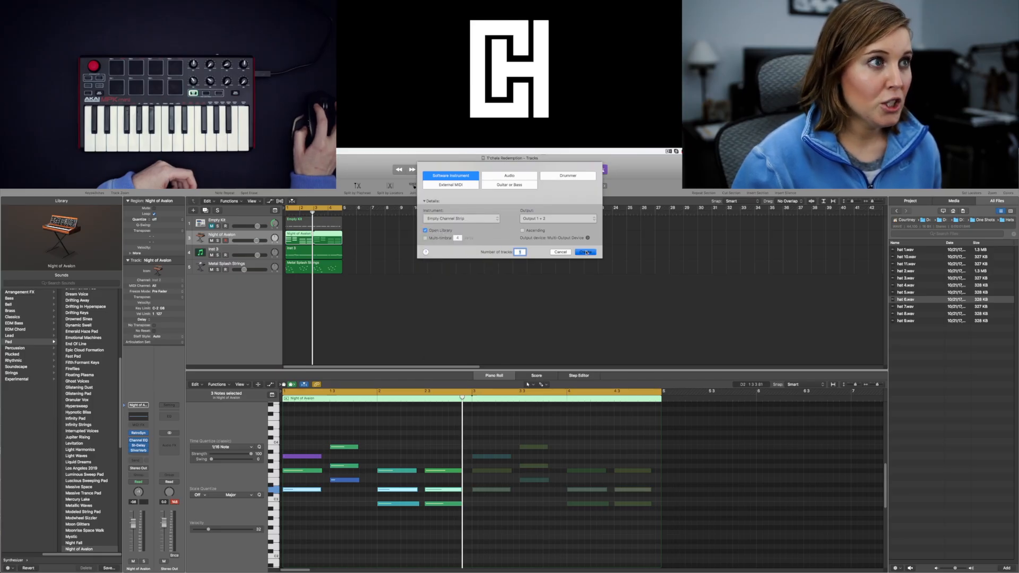
click(584, 252)
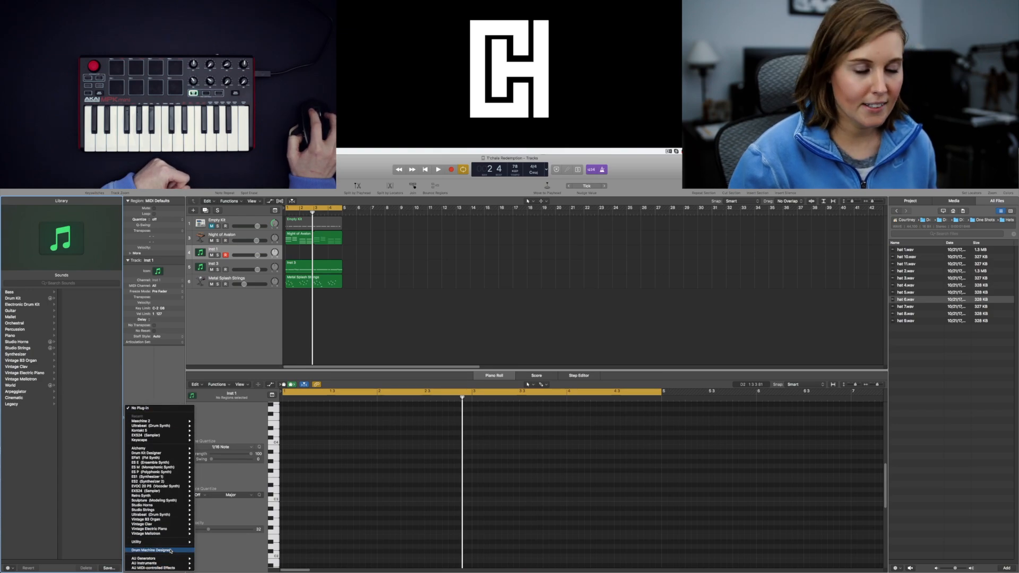
Load Drum Machine Designer into the new track's instrument slot, opening the Big Room kit
click(153, 550)
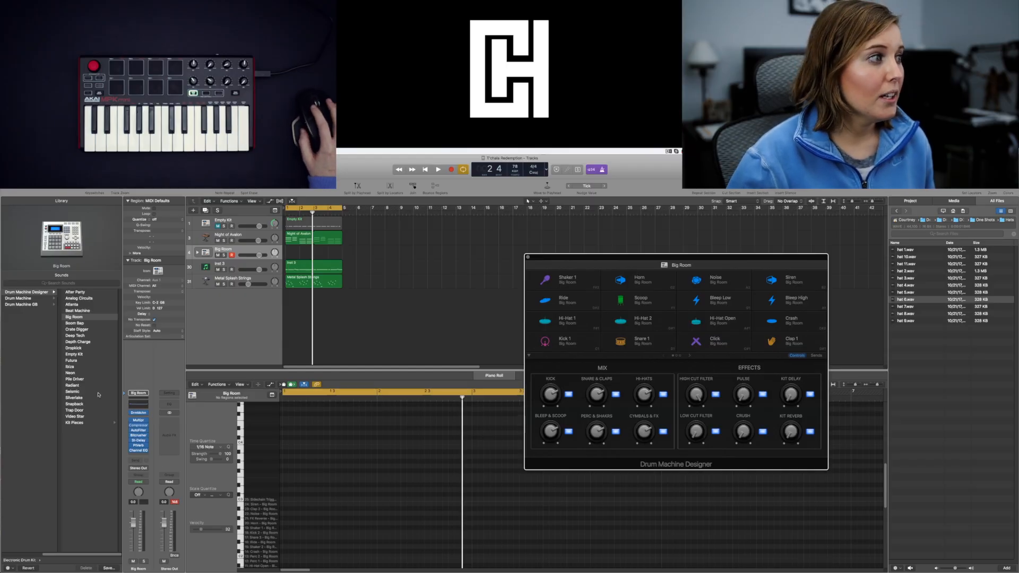
click(73, 354)
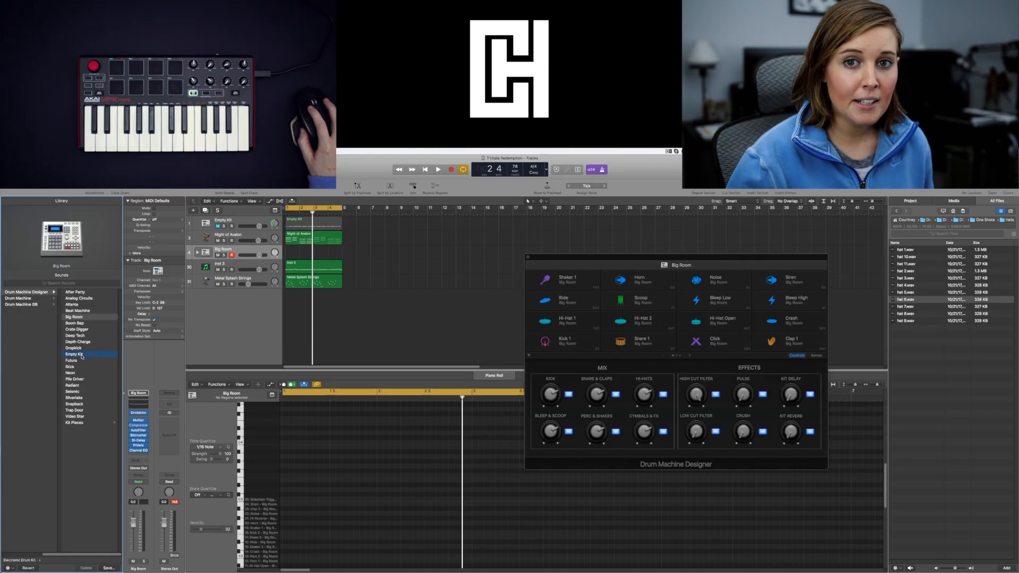
Swap the Big Room kit for the Empty Kit patch and assign a hi-hat sample to a pad
click(73, 354)
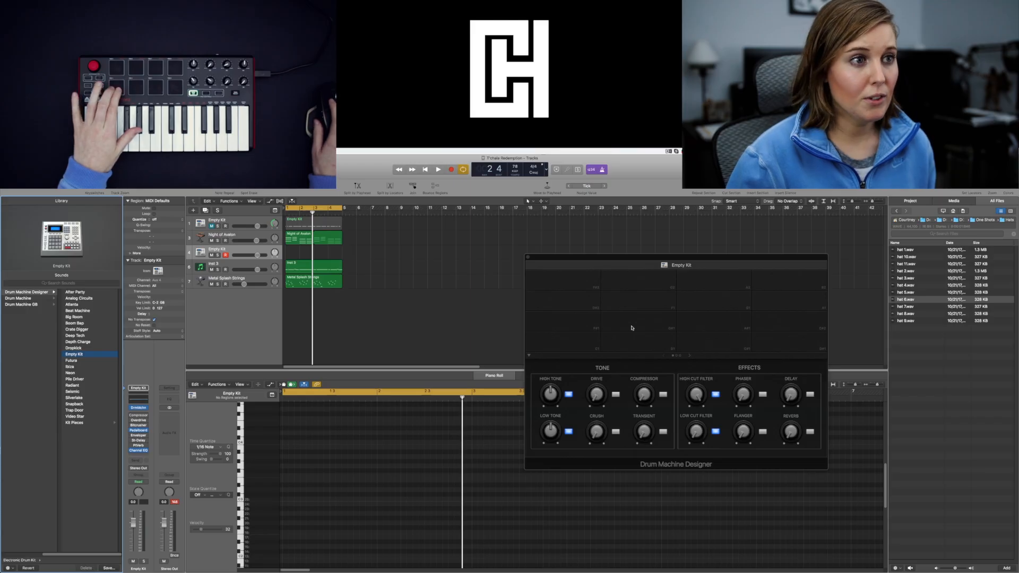
click(631, 319)
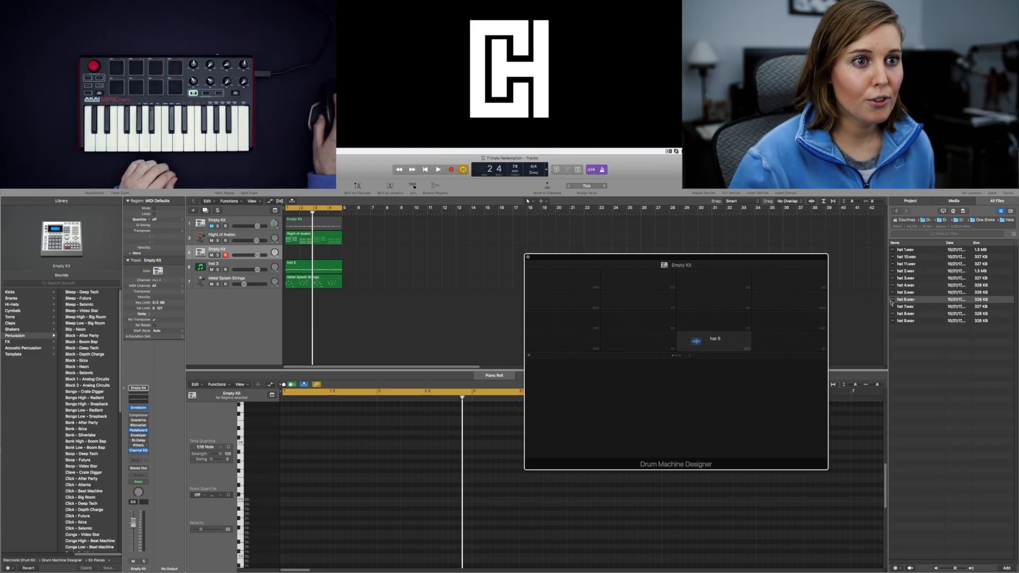
Fill empty pads with the kick 2, snare 5, hat 5 and hat 6 samples from the browser
click(715, 339)
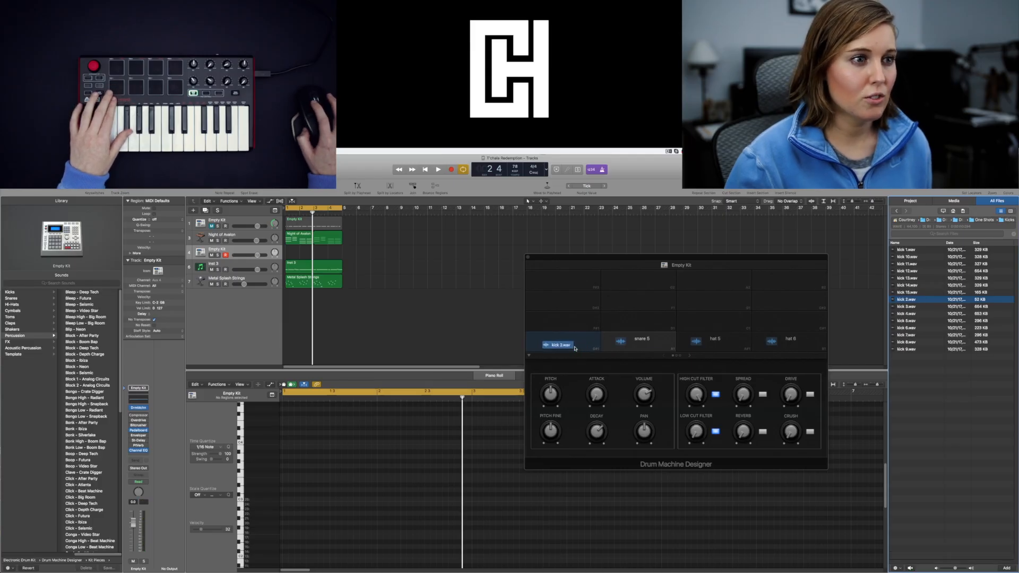
click(557, 342)
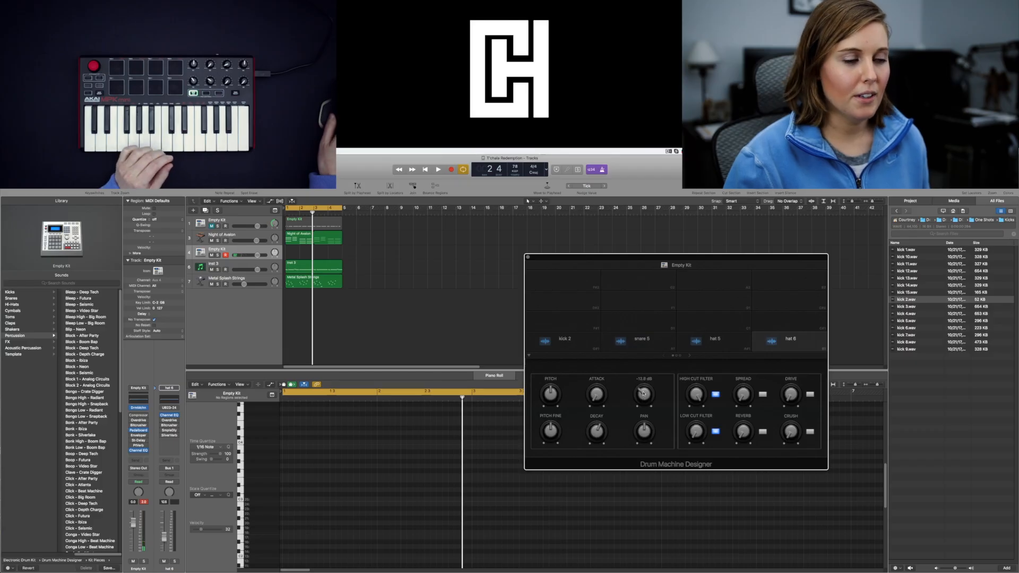
Rebalance the snare 5 and hat 5 pad volumes, lowering hat 5 to −14.6 dB
click(642, 339)
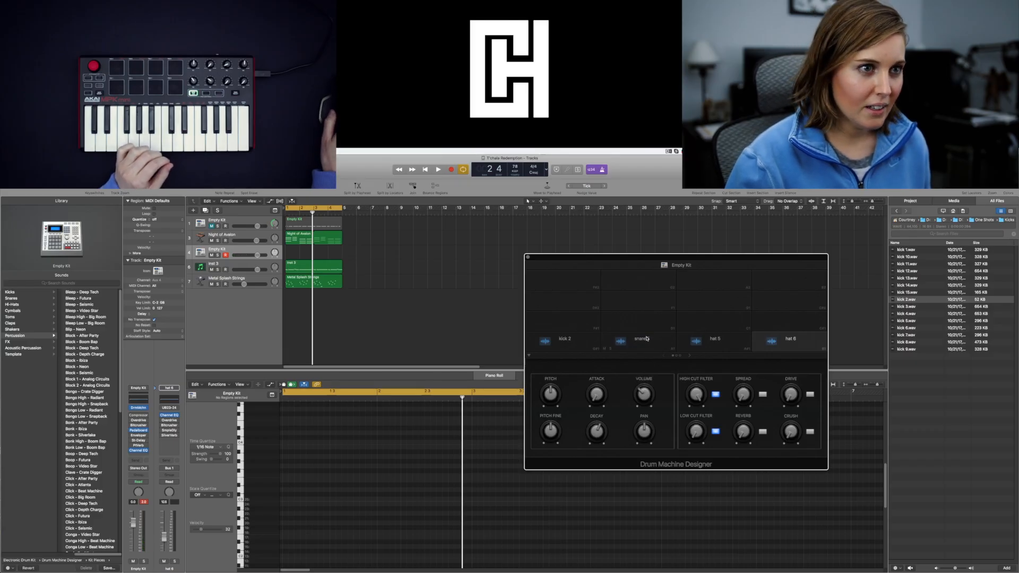
click(641, 339)
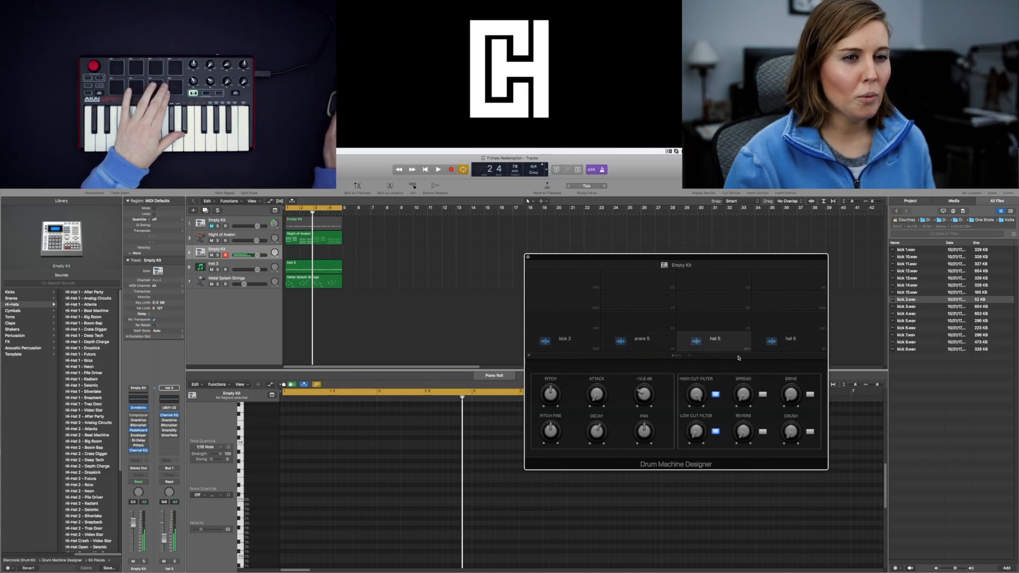
click(791, 341)
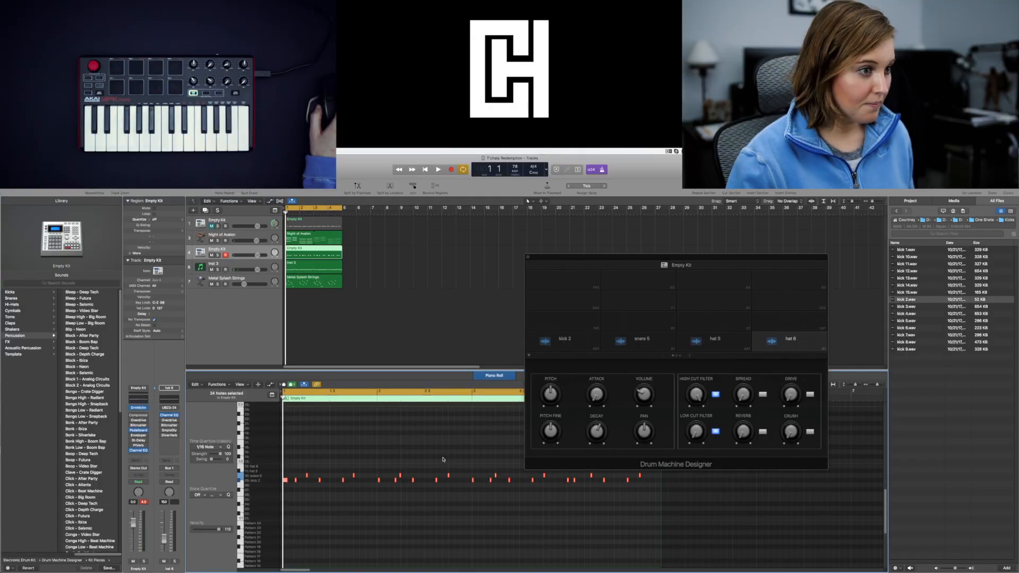
Record a 24-note drum region playing the kick, snare and hat pads
click(438, 168)
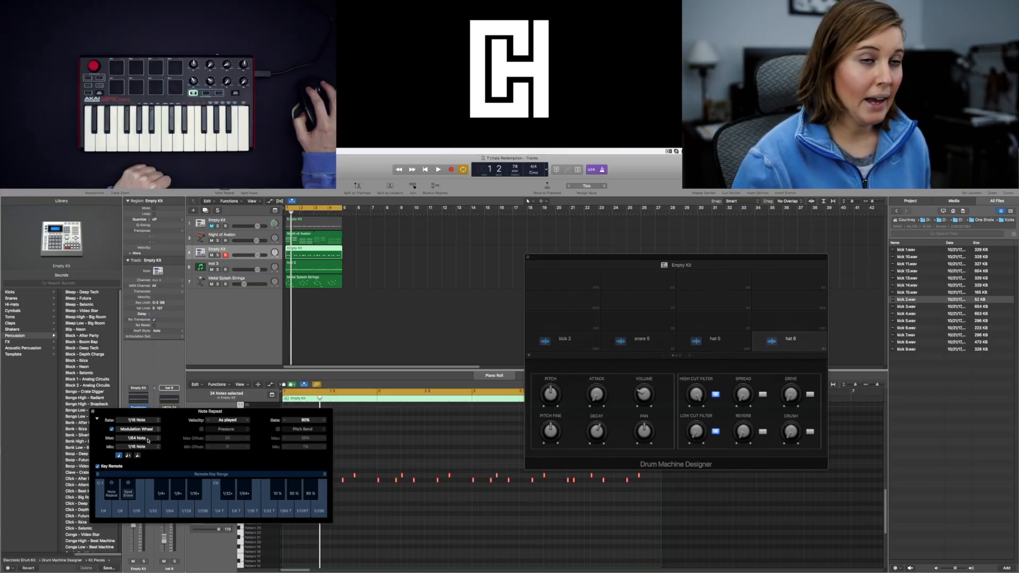
Set Note Repeat to a 1/16 rate with a 1/64 maximum and record hi-hat rolls
click(137, 420)
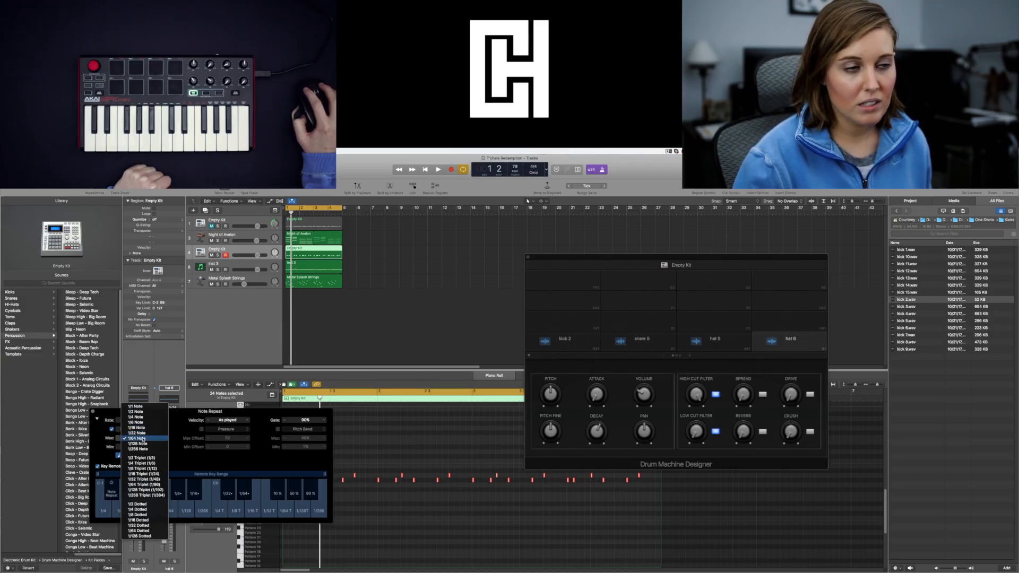
click(137, 423)
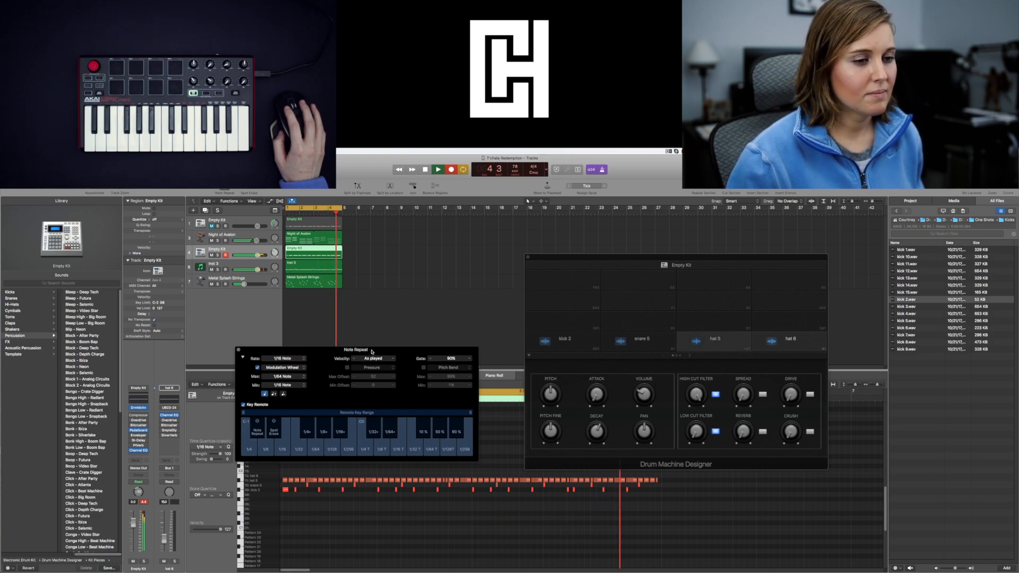
click(425, 169)
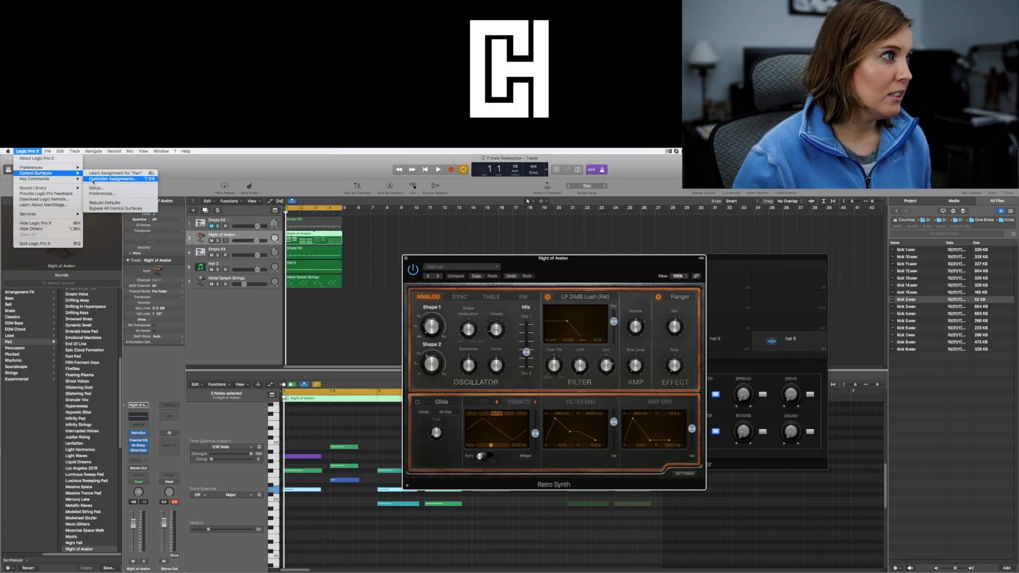
Open the Controller Assignments window in easy view via Control Surfaces
click(112, 179)
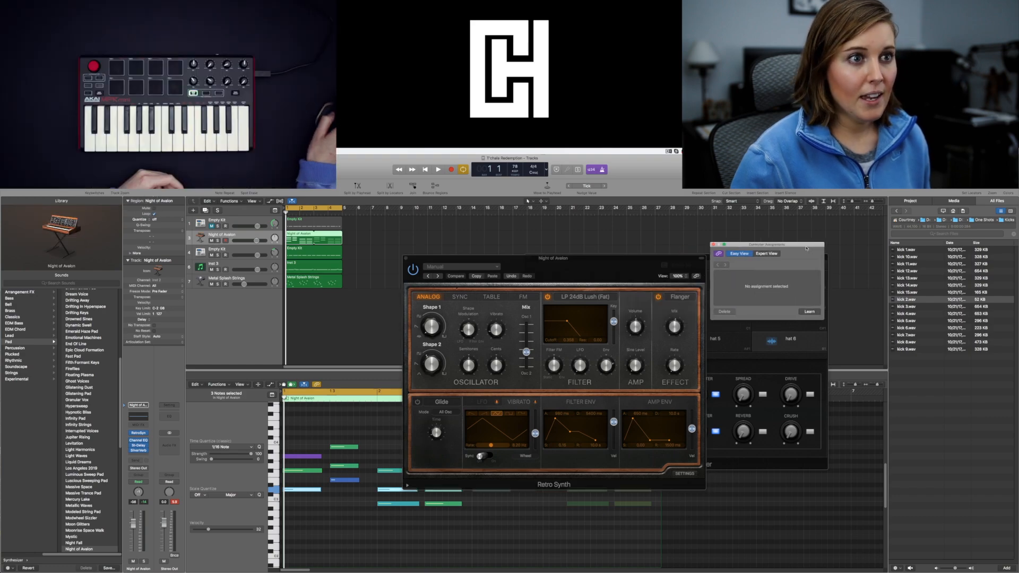